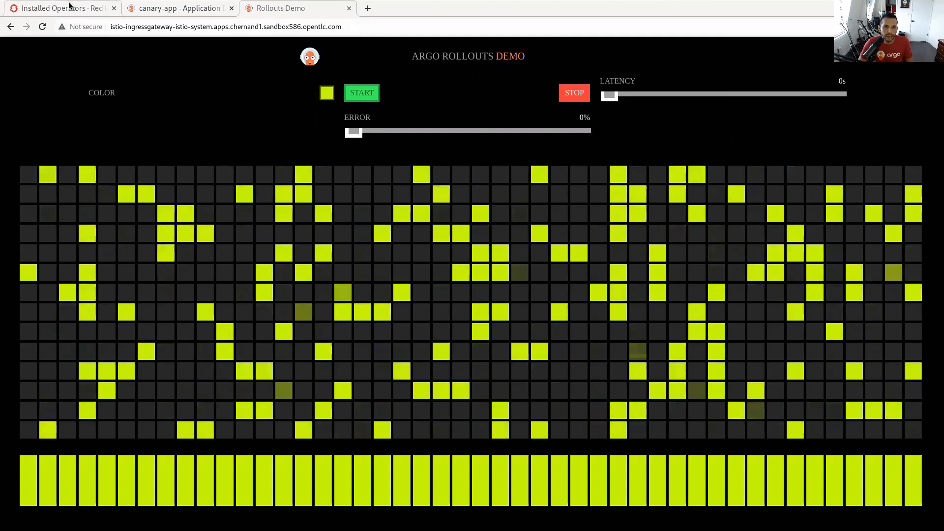
Switch to the OpenShift Installed Operators page listing GitOps, Service Mesh, Kiali and tracing.
click(59, 8)
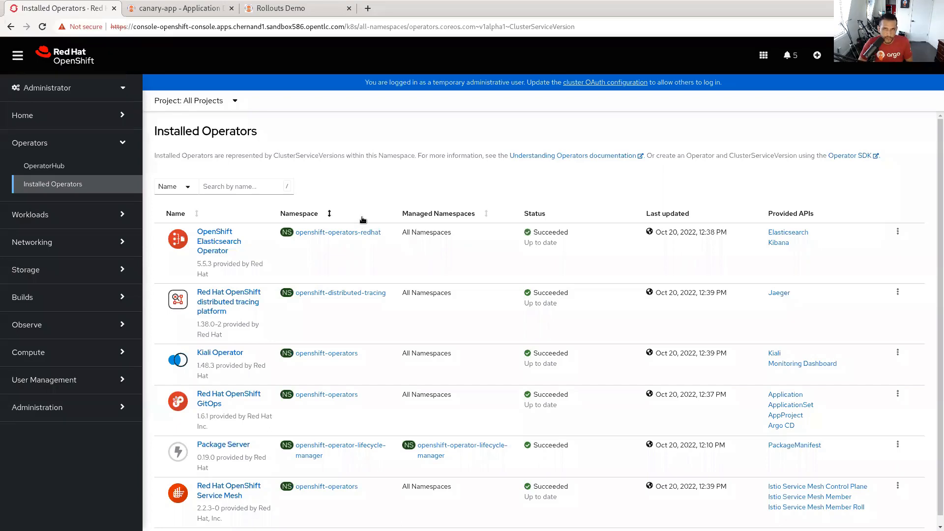
mouse_move(264, 352)
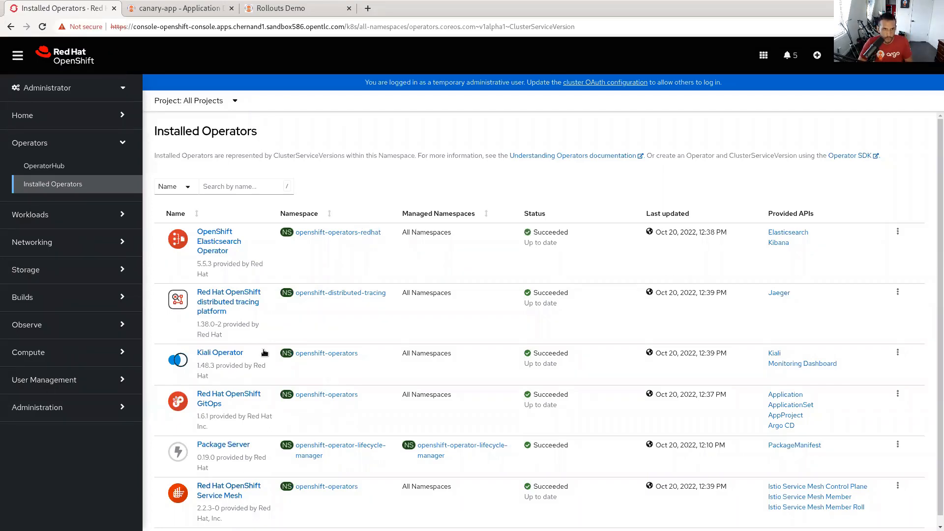
mouse_move(246, 439)
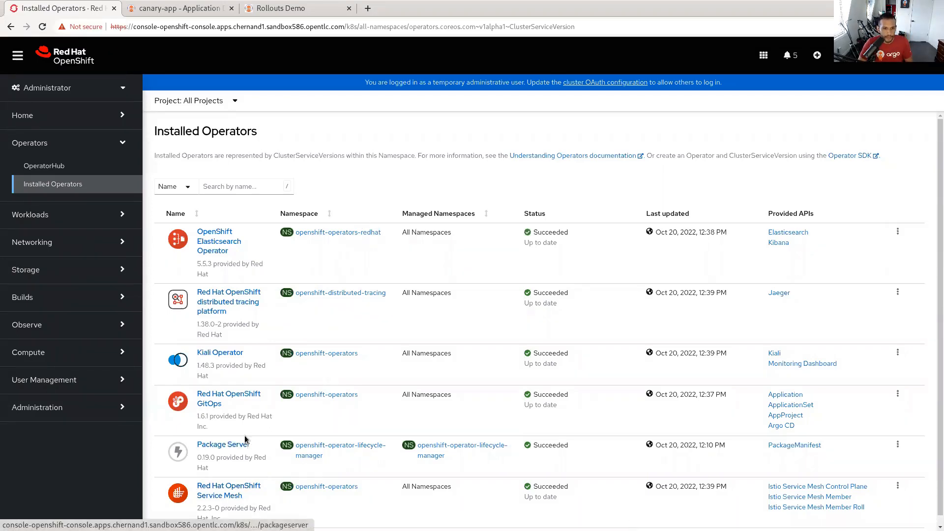
mouse_move(254, 499)
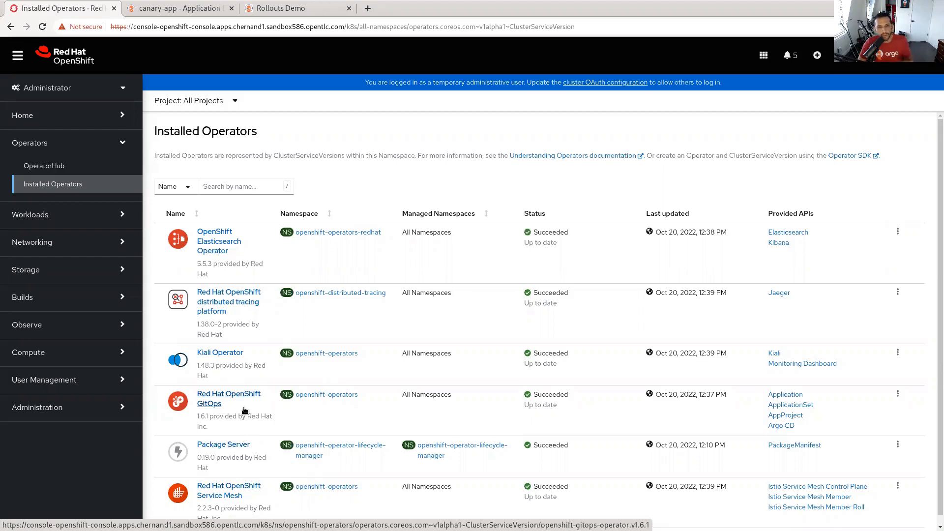
mouse_move(369, 251)
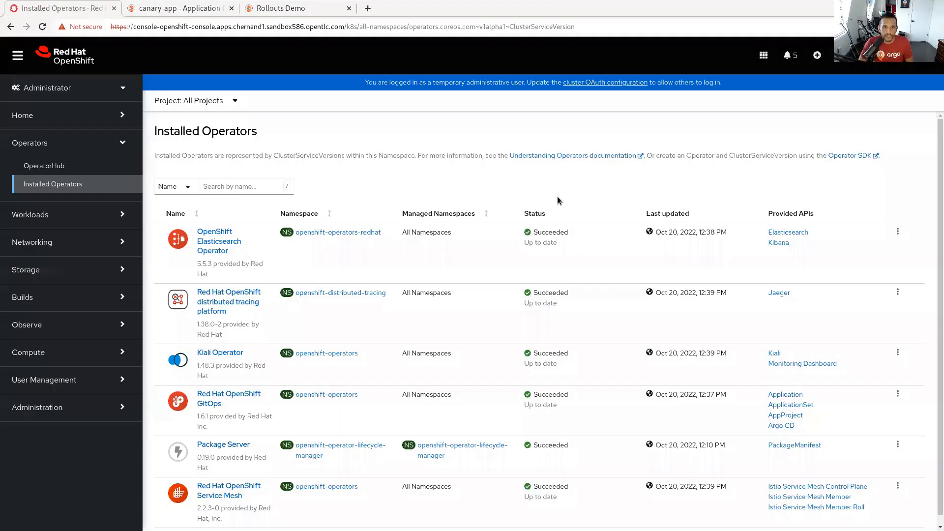
View the healthy, synced canary-app resource tree in Argo CD.
click(177, 8)
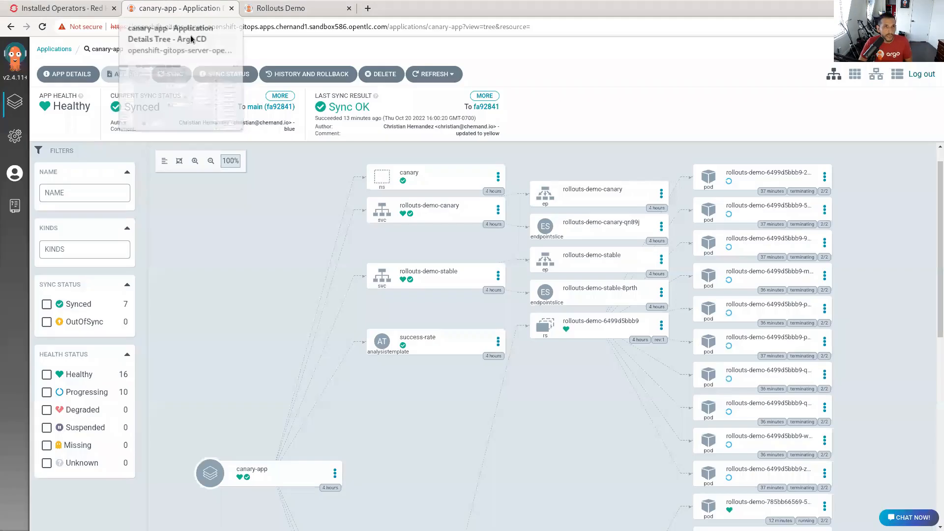
mouse_move(585, 469)
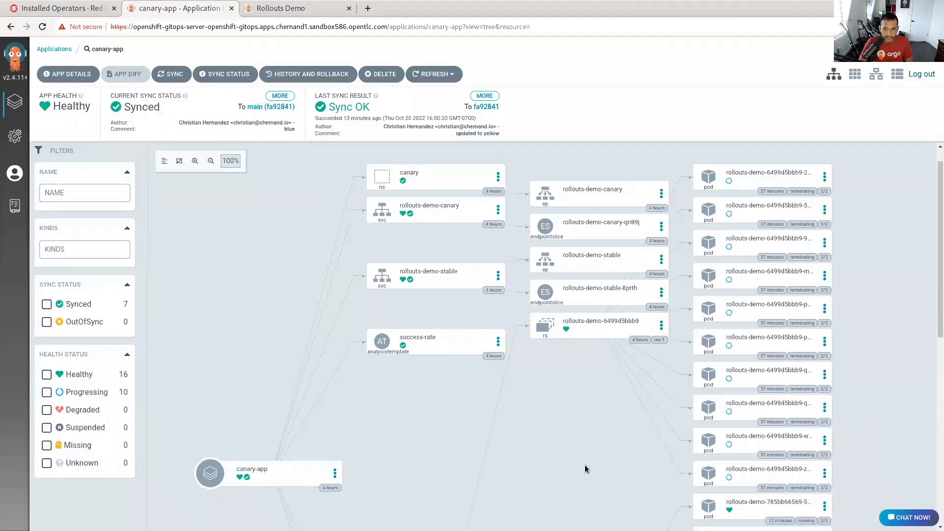
scroll(down, 3)
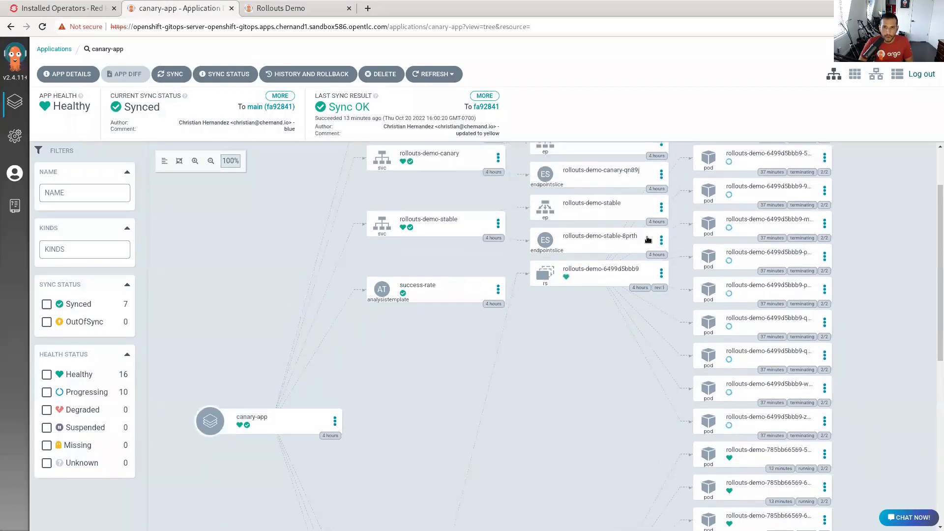
click(278, 8)
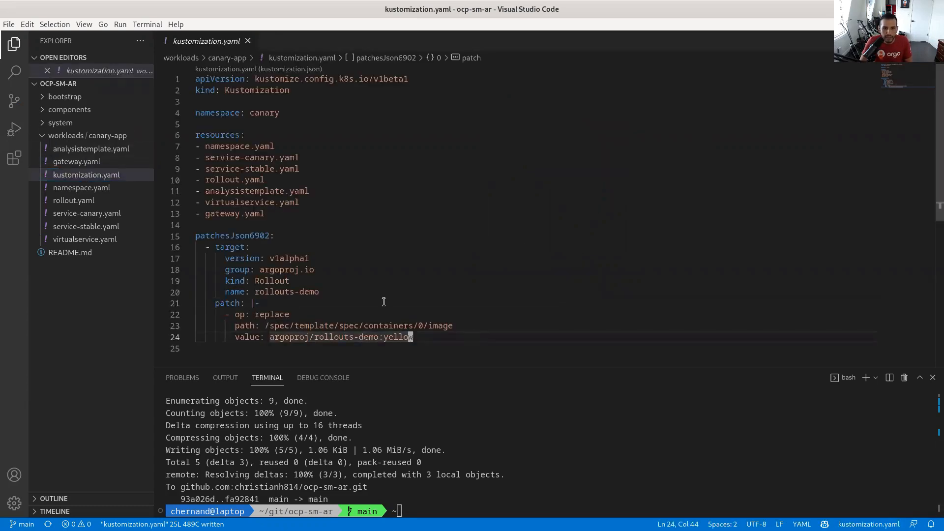
Replace the 'yellow' image tag with 'blue' in kustomization.yaml, then open rollout.yaml.
double_click(398, 336)
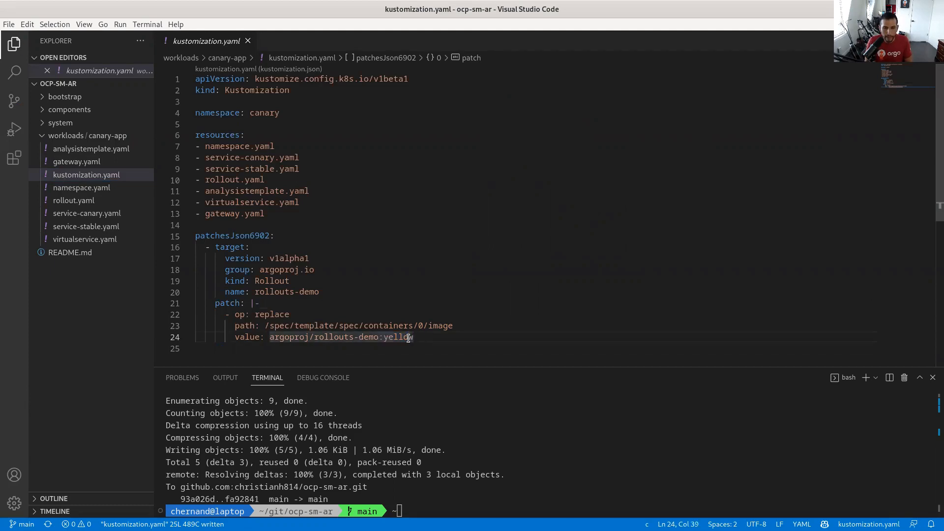
text(blue)
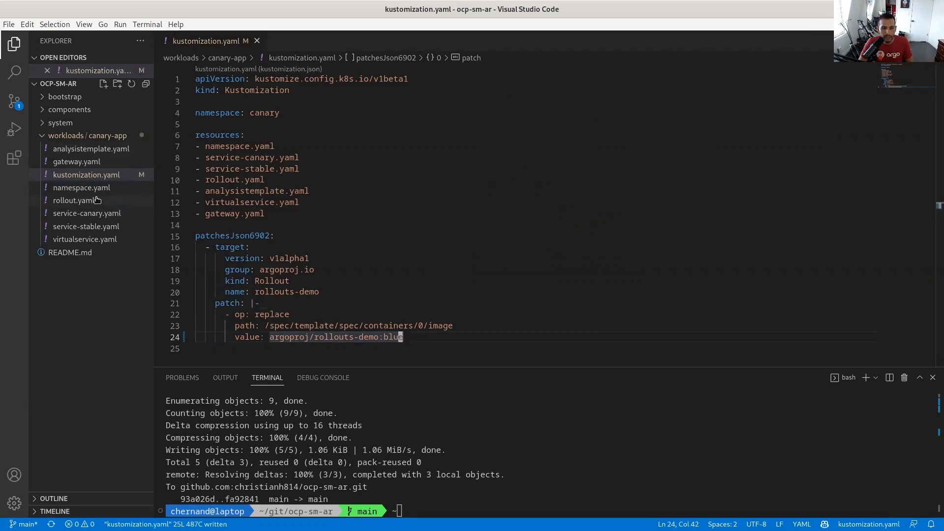
click(74, 200)
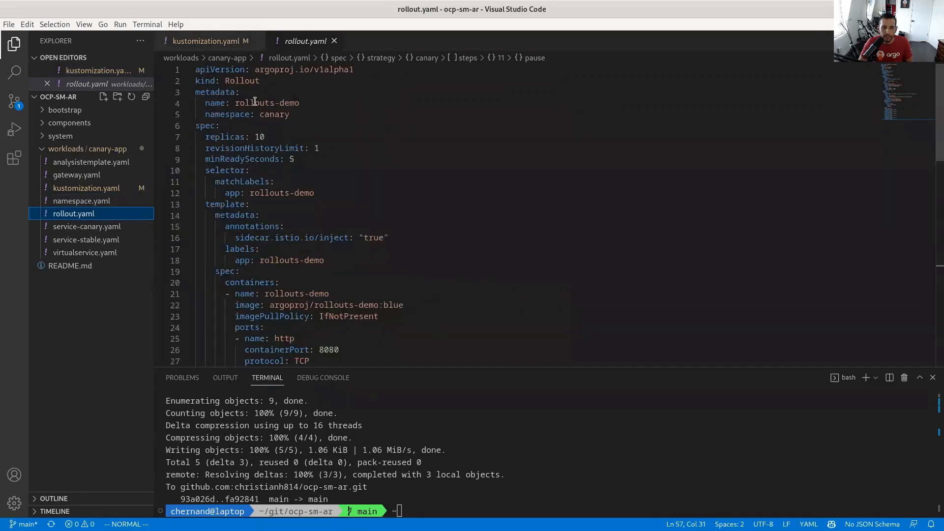
Review the Rollout kind and canary analysis settings, then open analysistemplate.yaml.
double_click(244, 81)
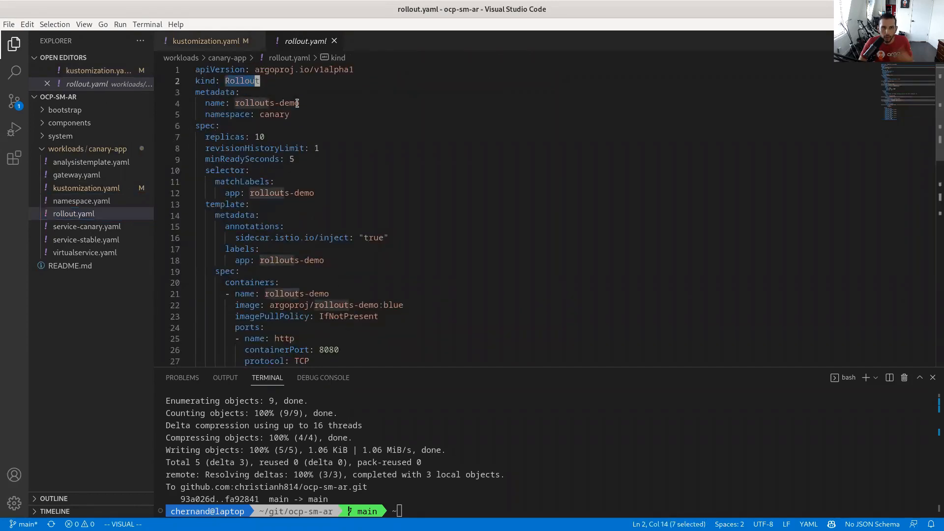
scroll(down, 3)
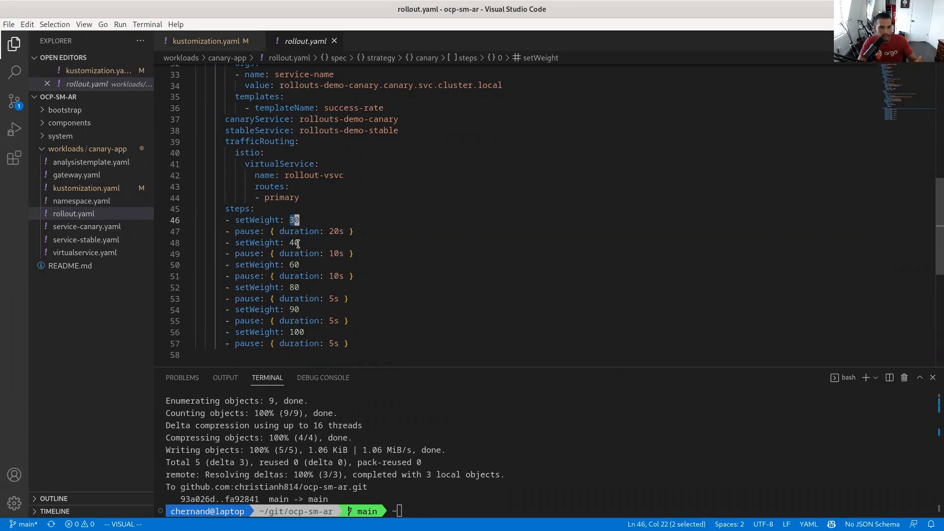
mouse_move(322, 256)
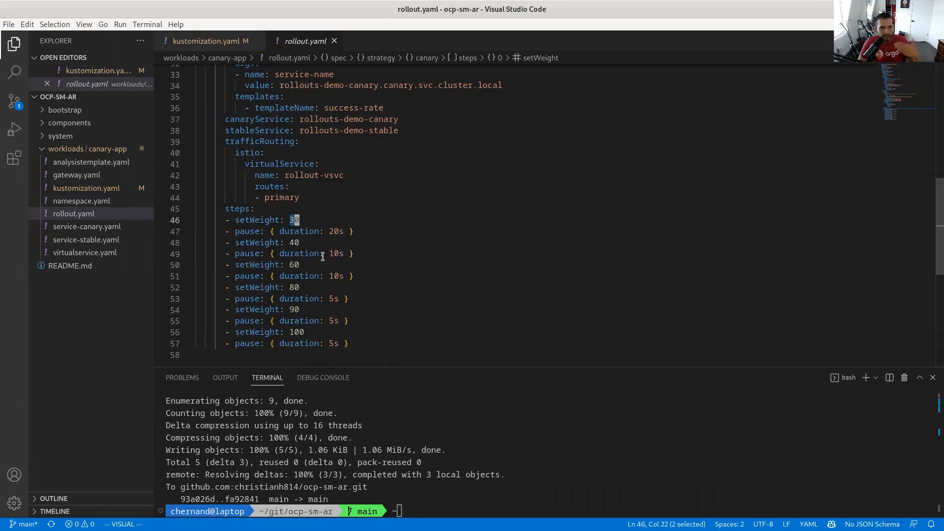
mouse_move(356, 267)
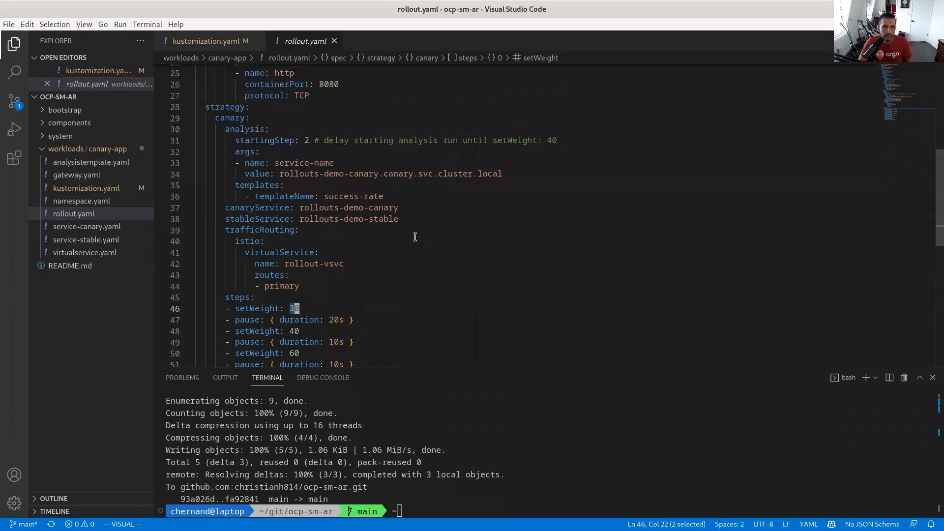
mouse_move(512, 198)
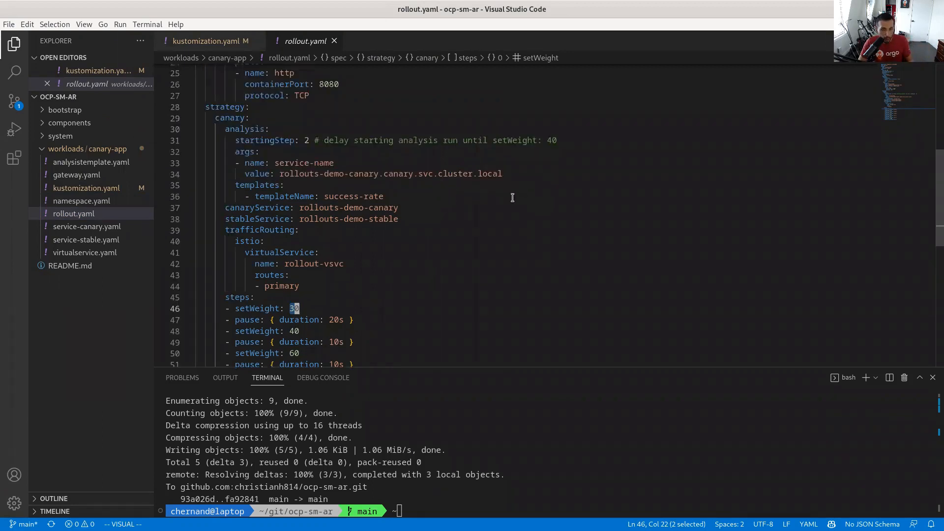
scroll(up, 3)
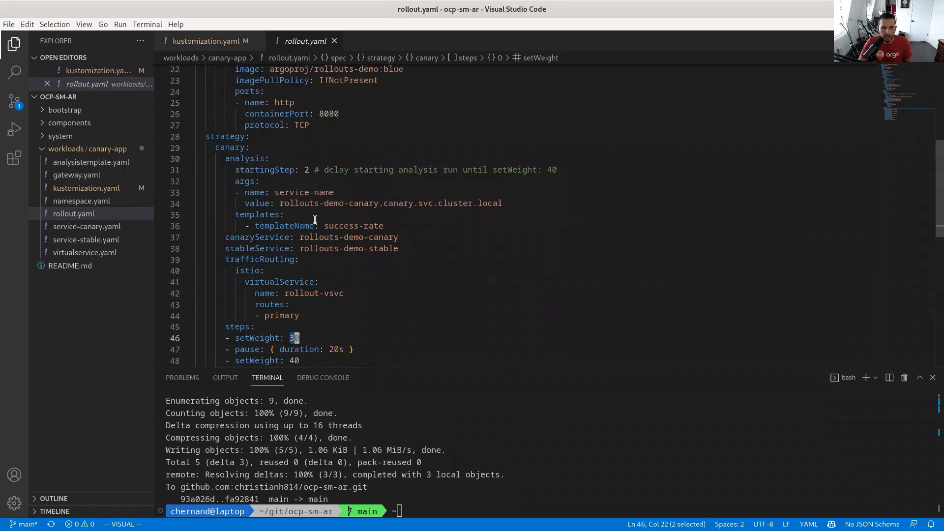
double_click(243, 159)
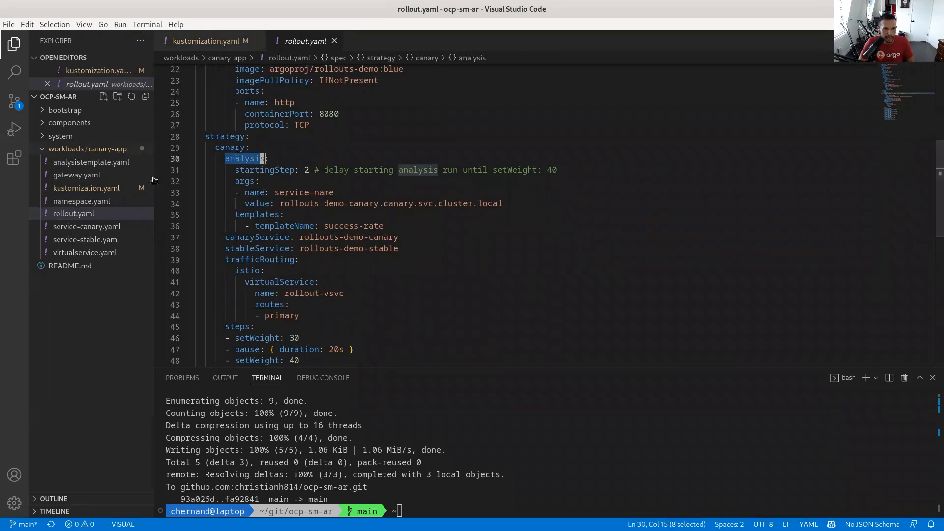
click(90, 162)
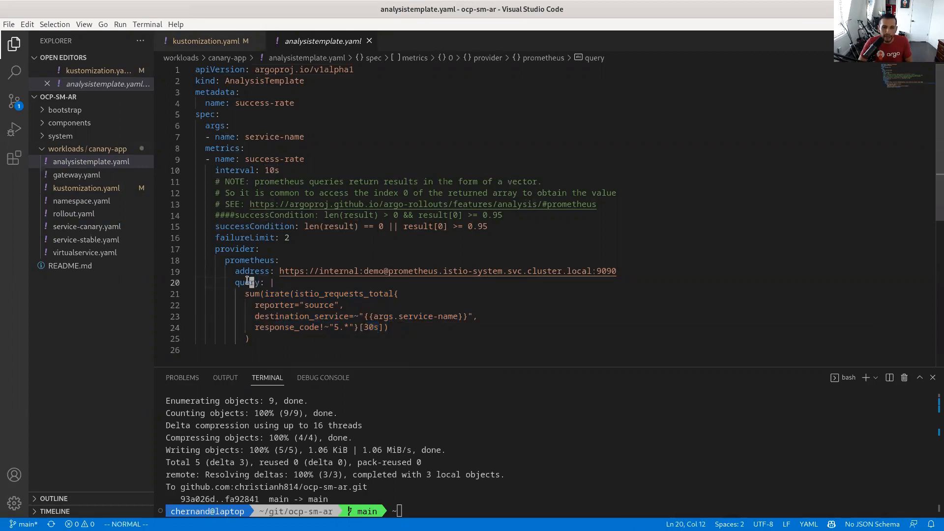
double_click(246, 283)
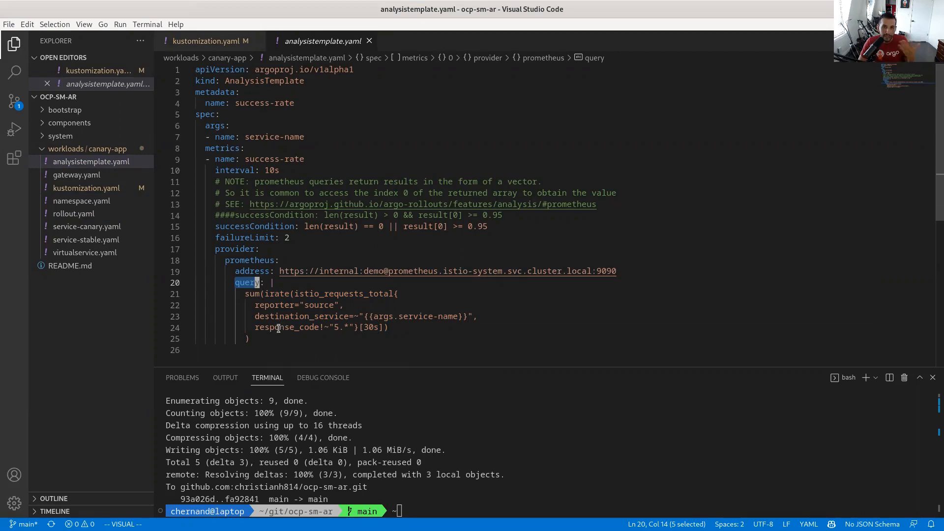
mouse_move(431, 253)
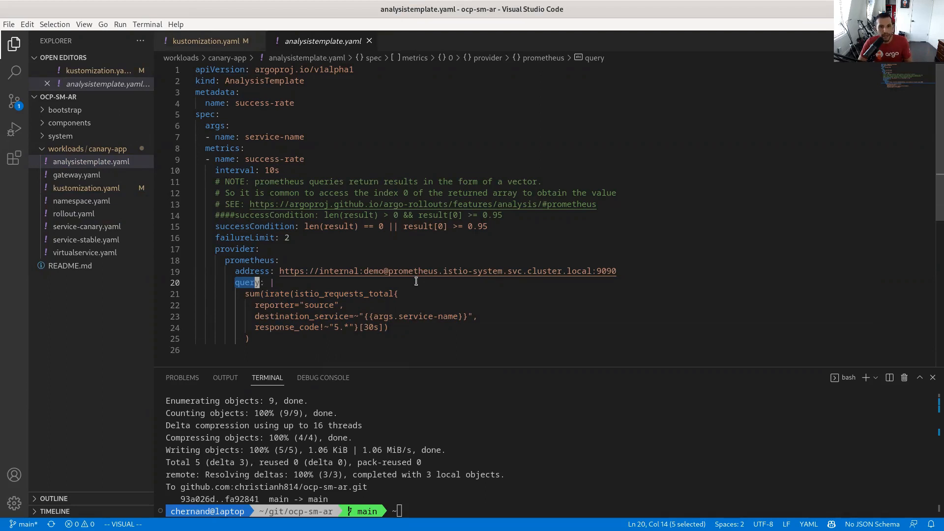
mouse_move(364, 40)
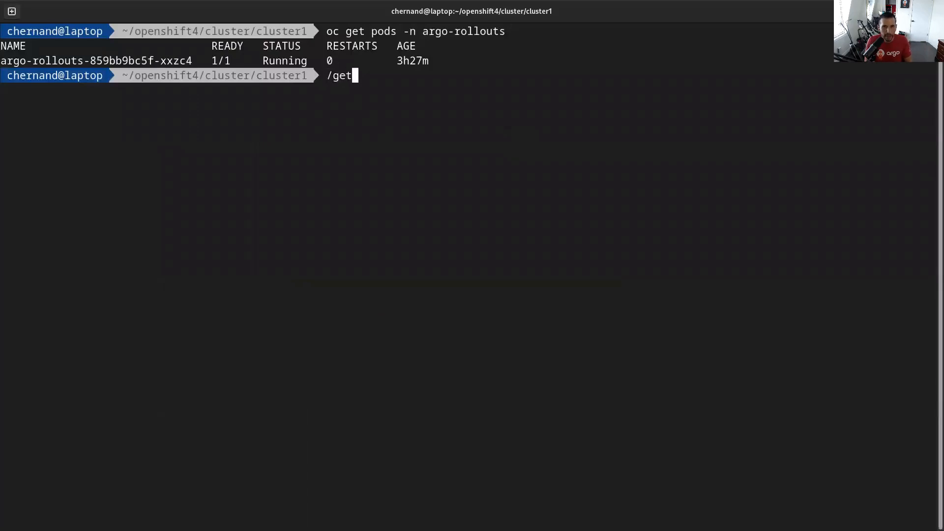
Run 'oc argo rollouts get rollout rollouts-demo -n canary' to show rollout status.
text(oc argo rollouts get rollout rollouts-demo -n canary)
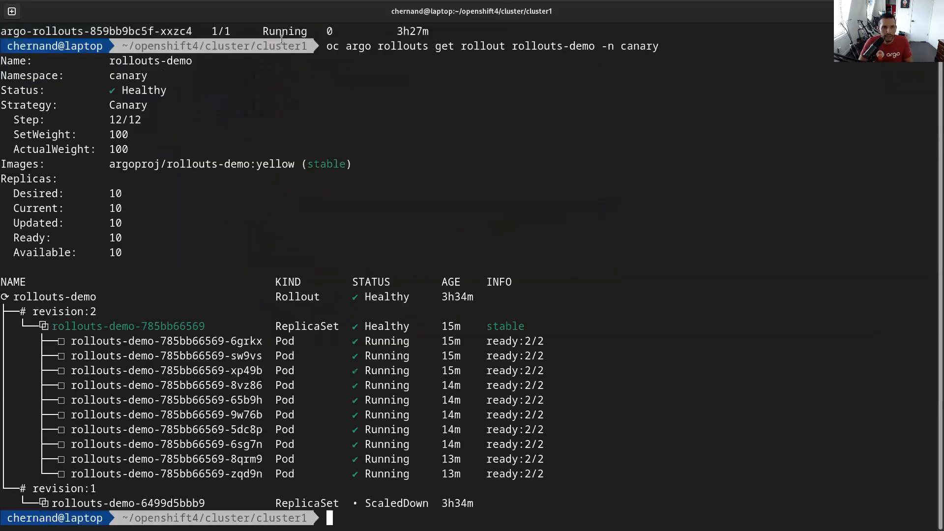
double_click(274, 164)
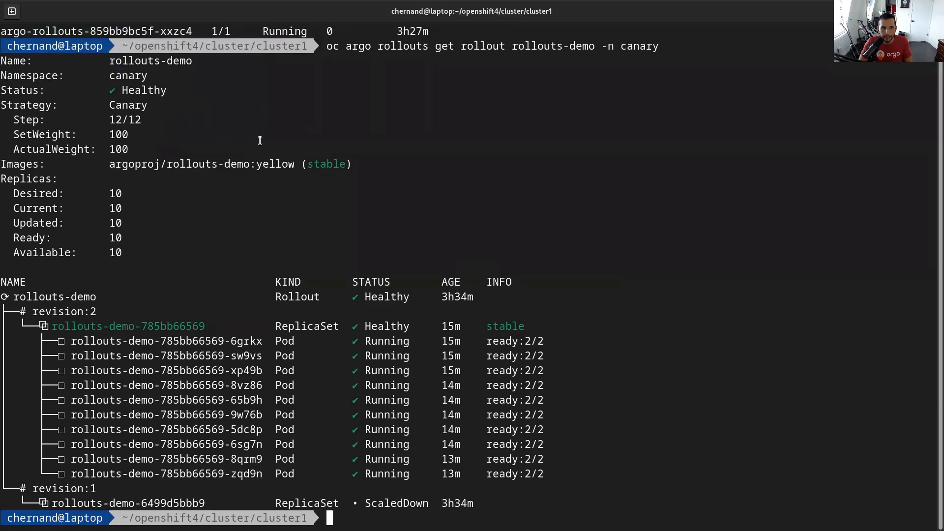
mouse_move(361, 162)
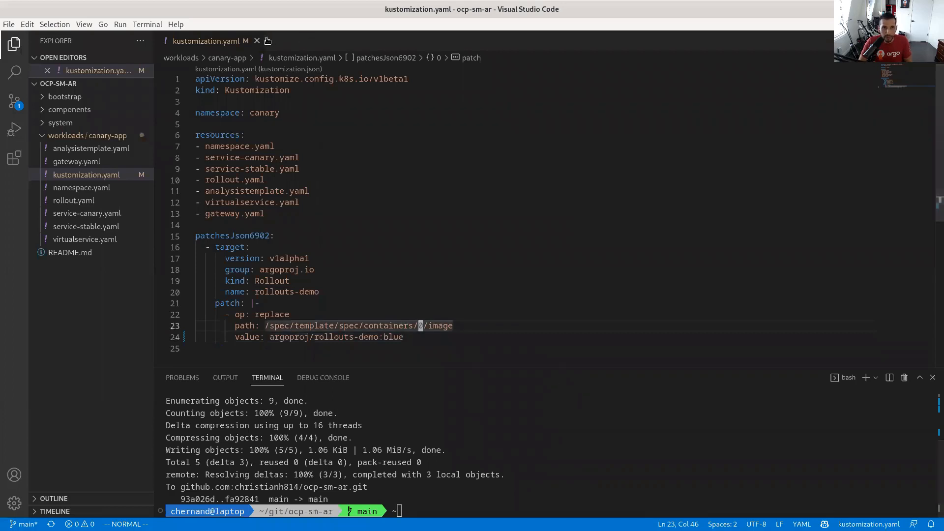
Close kustomization.yaml, commit the staged image change, and push it to origin main.
click(257, 41)
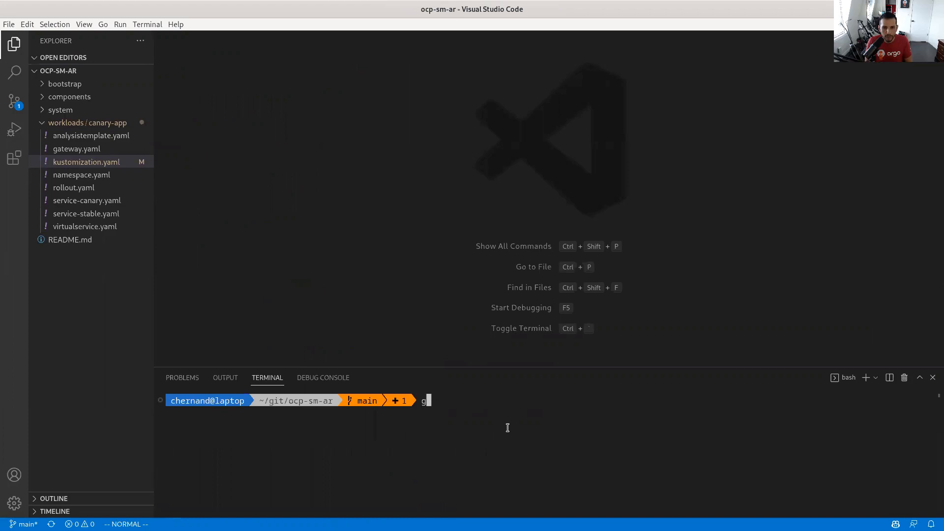
text(git add .)
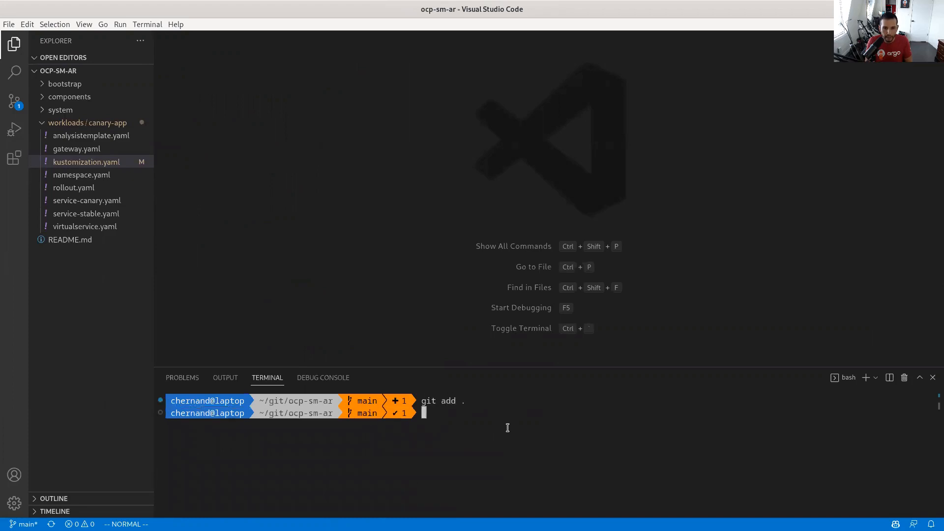
text(git)
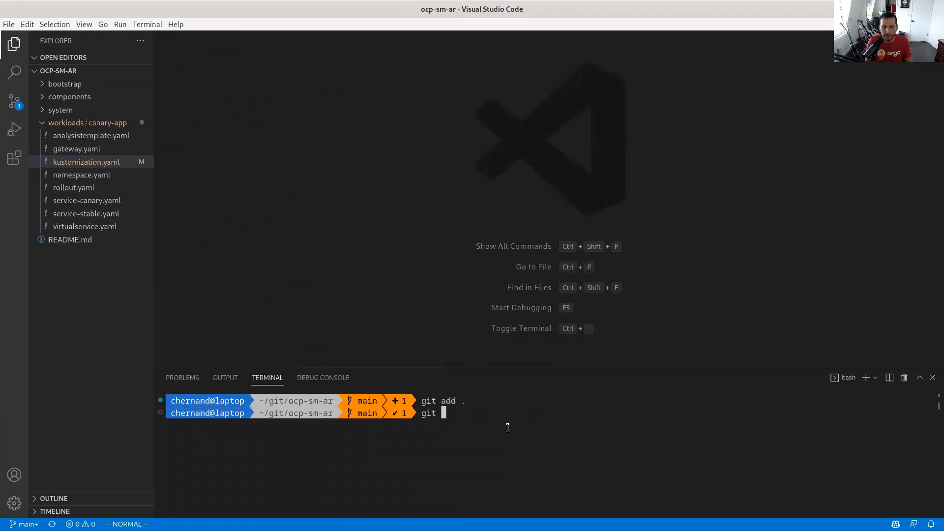
text(commit -sam ")
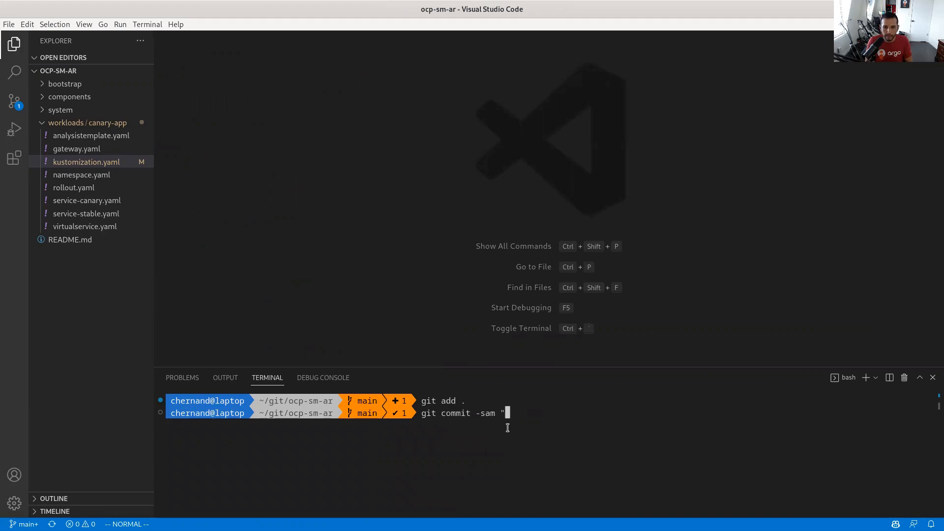
text(yell)
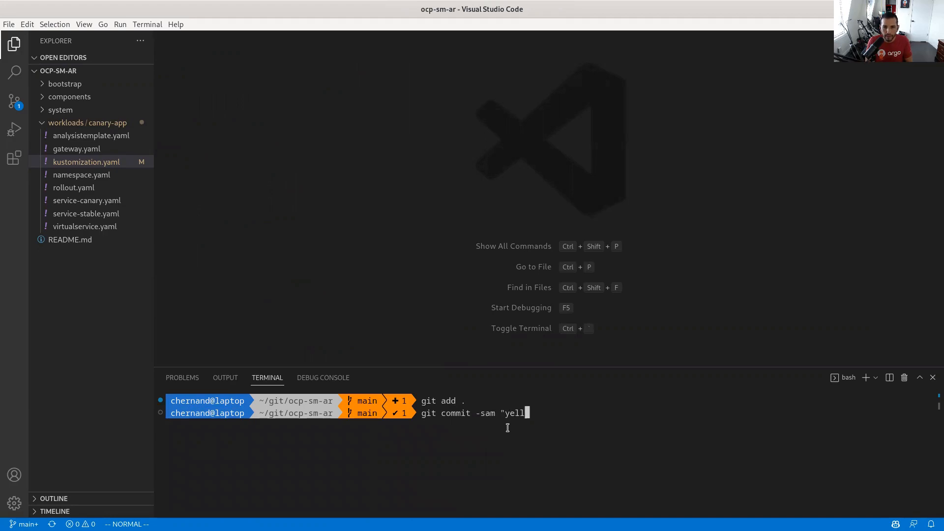
text(blue)
key(Enter)
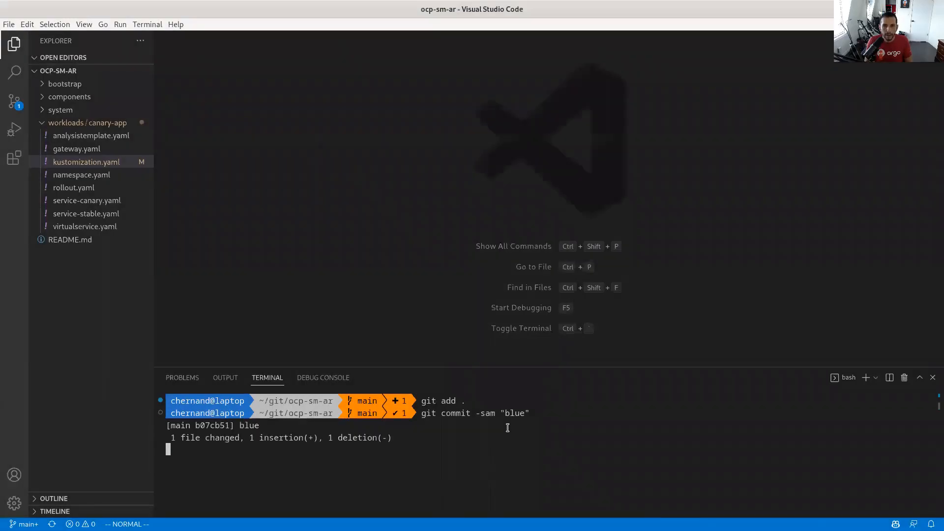
text(git push origin main)
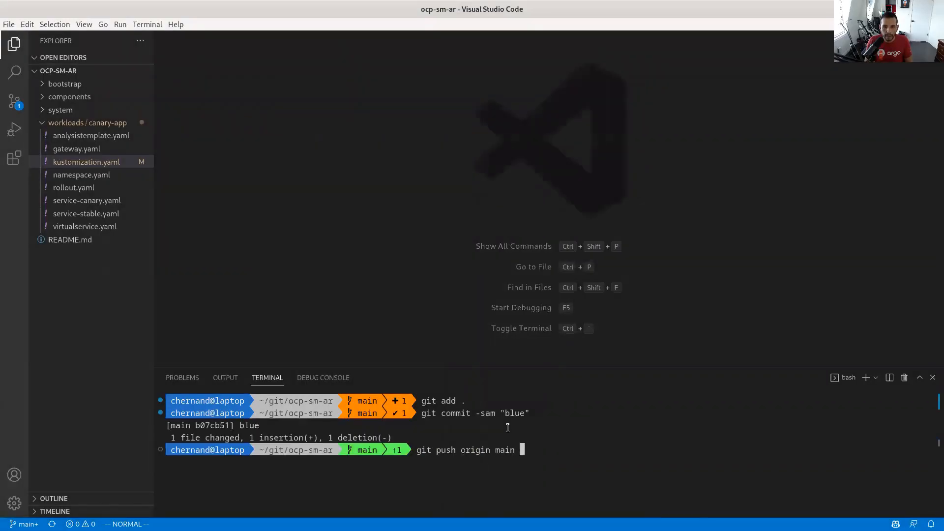
key(Enter)
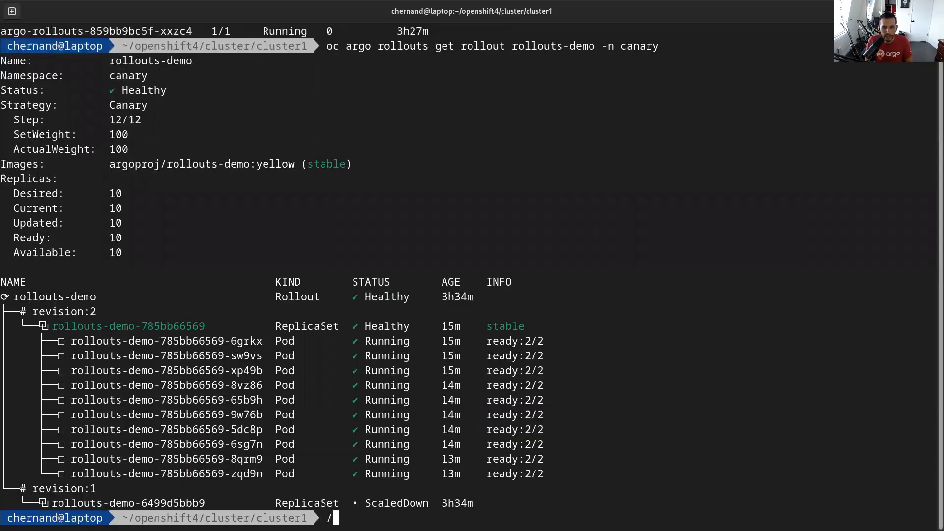
Type 'watch oc get pods' and grep README.md for the watch command.
text(watch oc get pods)
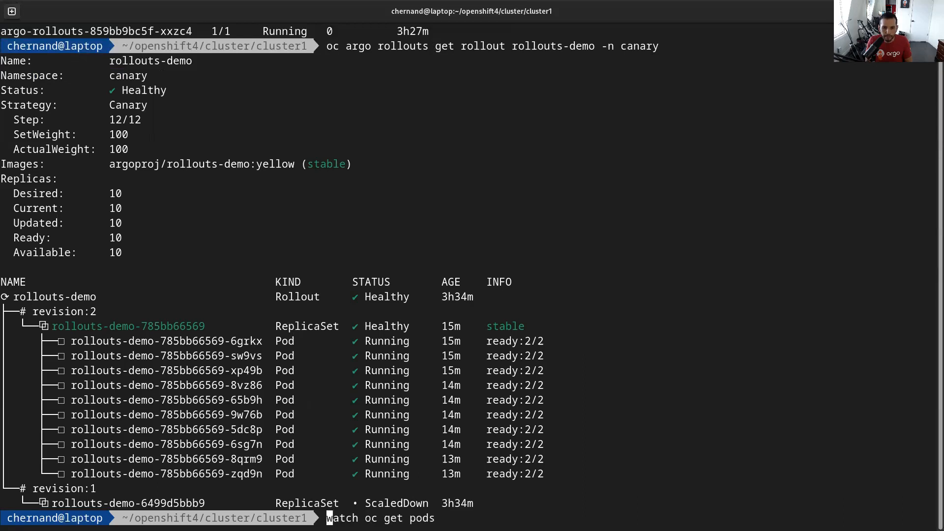
text(grep -A 2 watch README.md)
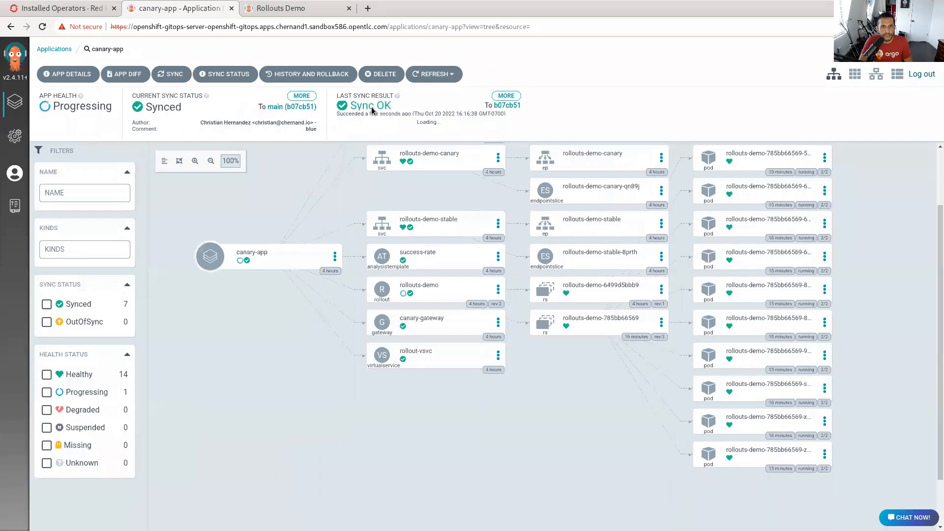
mouse_move(528, 133)
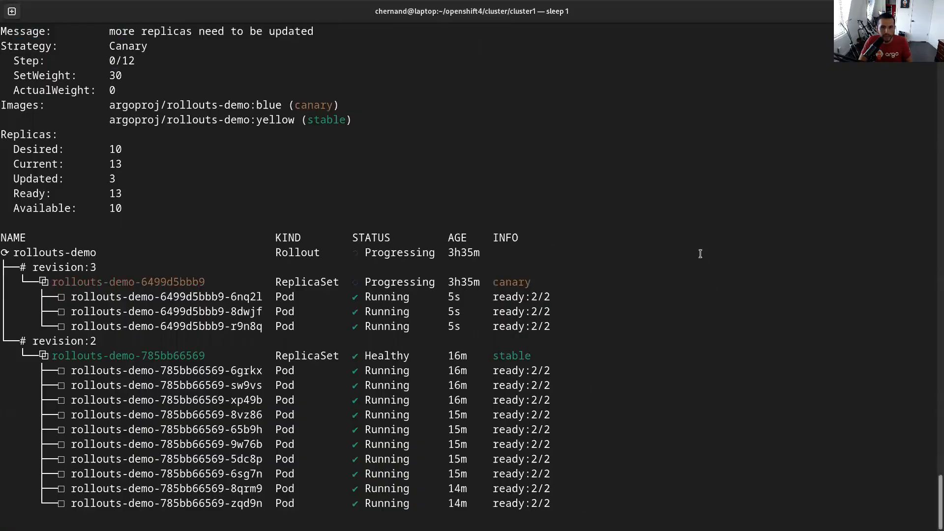
mouse_move(551, 269)
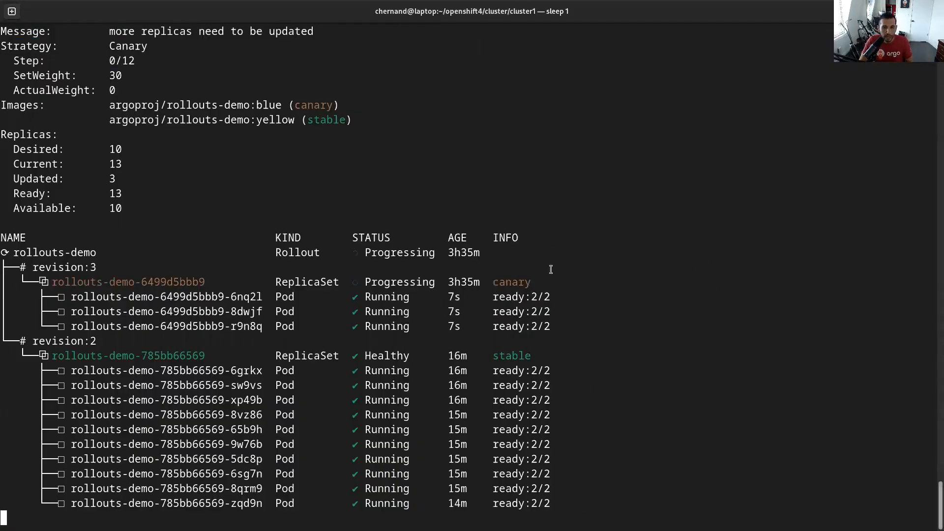
mouse_move(329, 340)
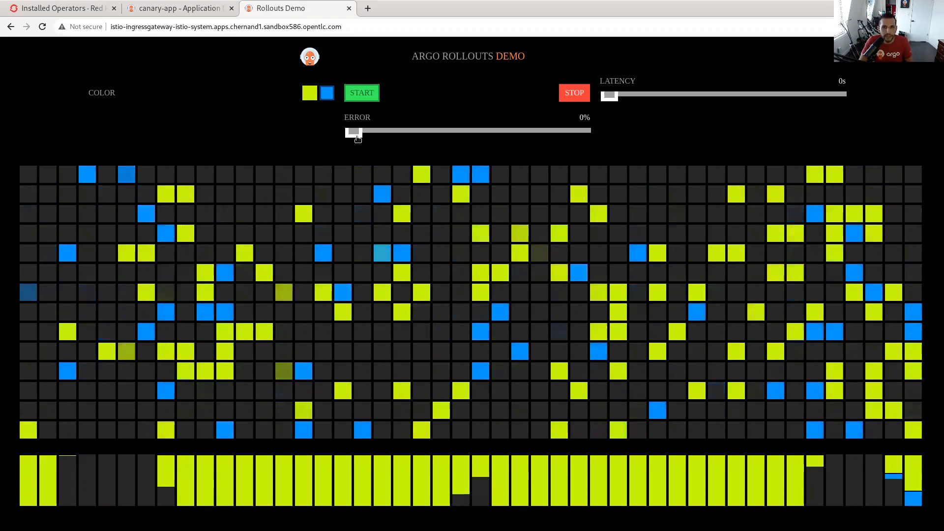
Drag the ERROR slider fully right to raise the demo app's error rate.
drag(354, 131, 582, 132)
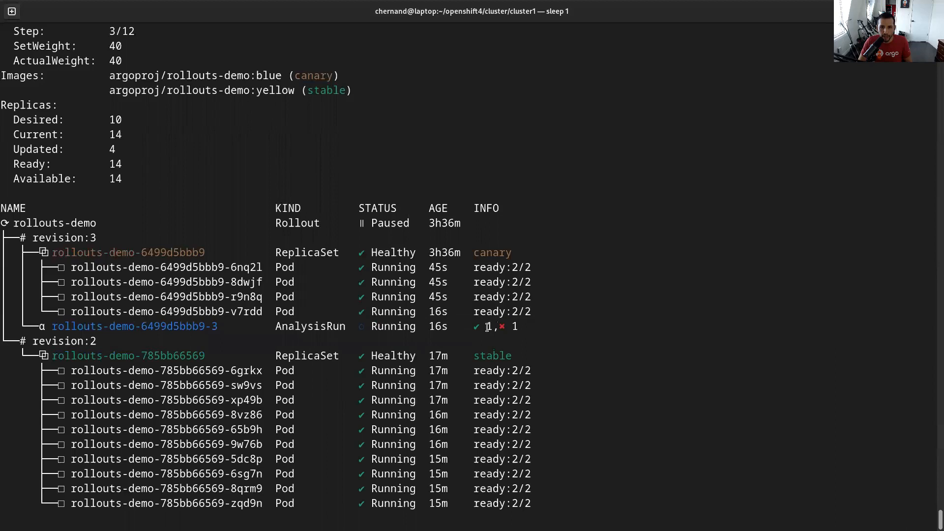
mouse_move(586, 317)
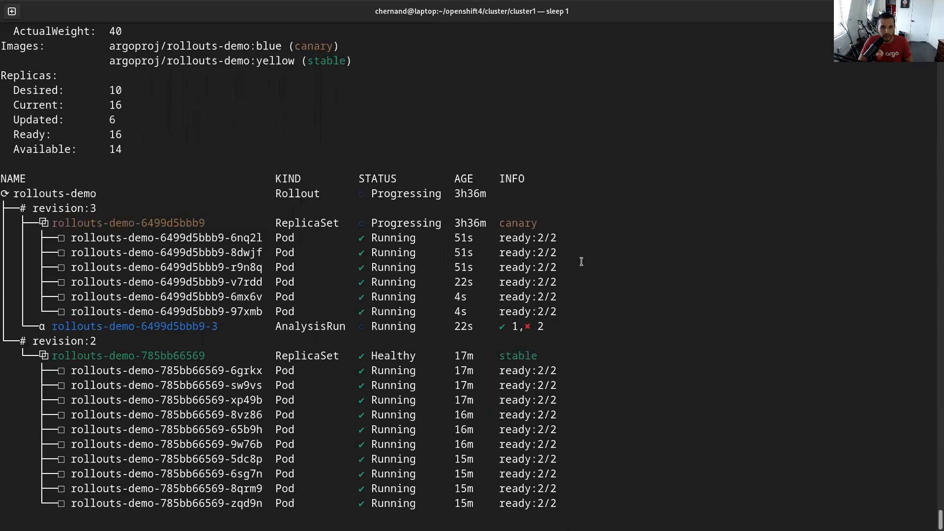
mouse_move(810, 191)
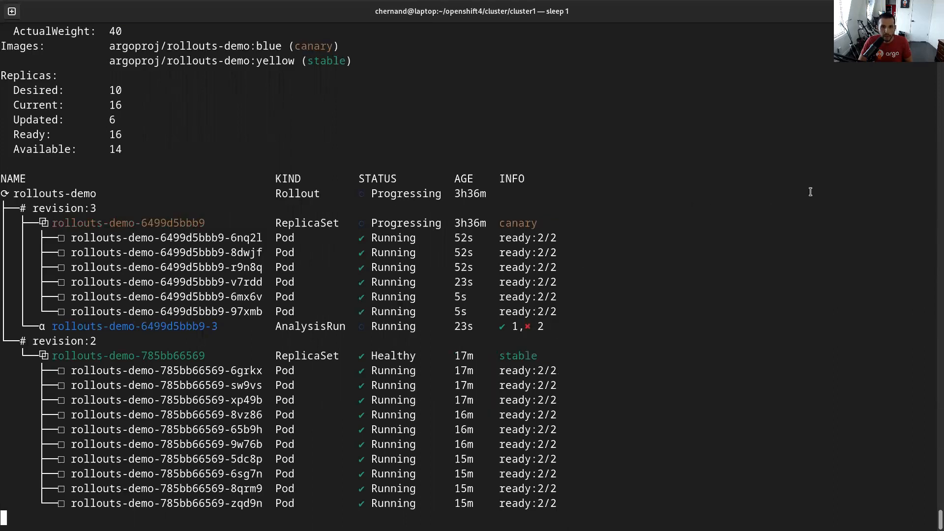
mouse_move(681, 235)
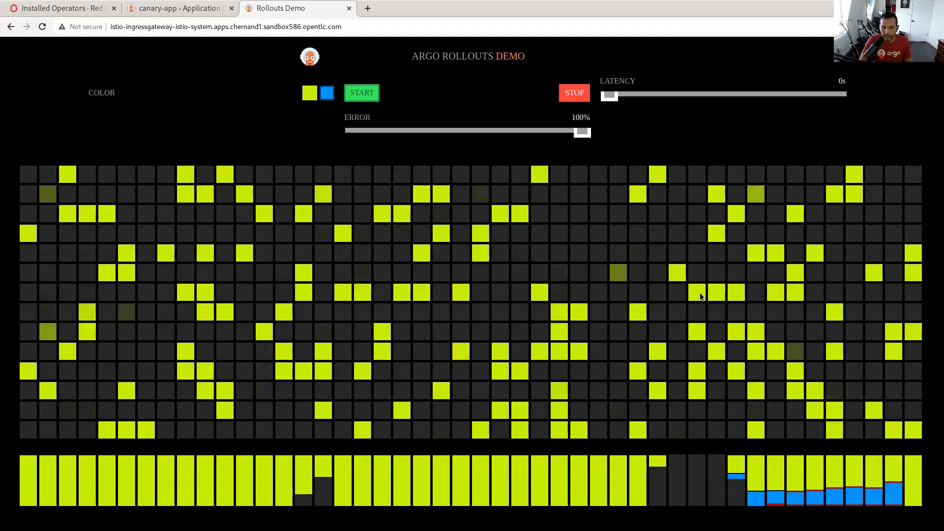
Switch to the Argo CD canary-app page after the analysis logs failures.
click(179, 8)
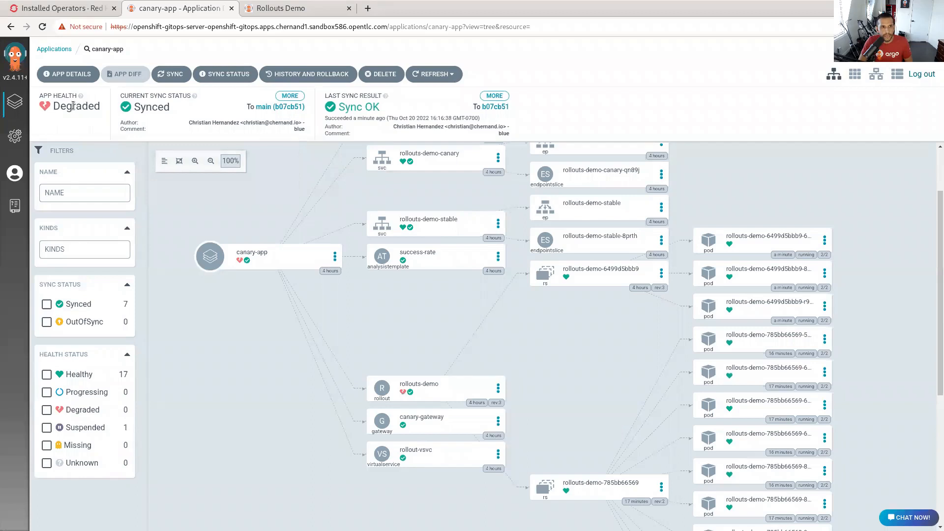
Inspect an element in the Degraded canary-app tree in Argo CD.
double_click(77, 106)
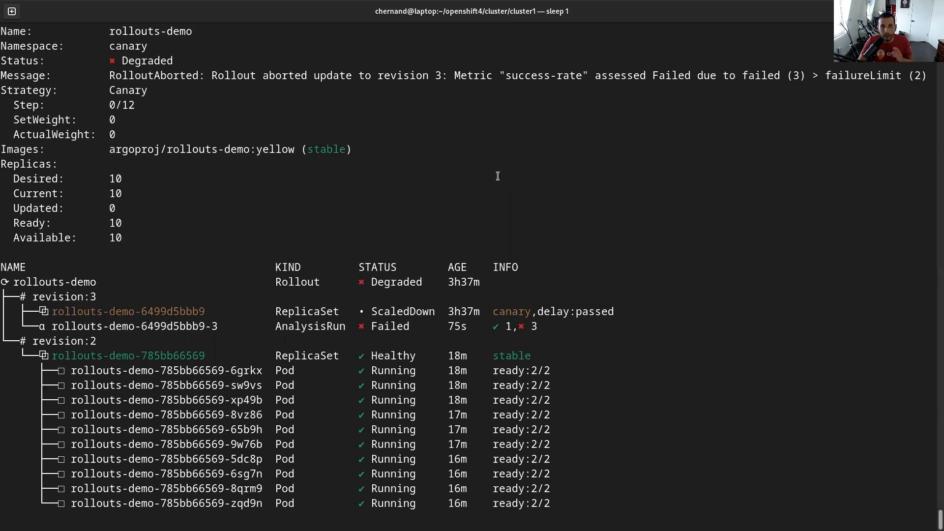
mouse_move(524, 180)
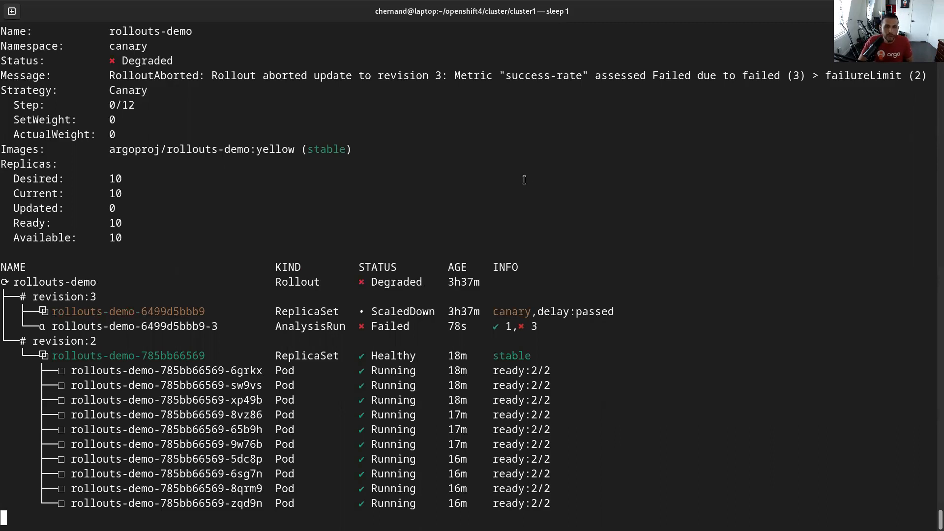
mouse_move(536, 166)
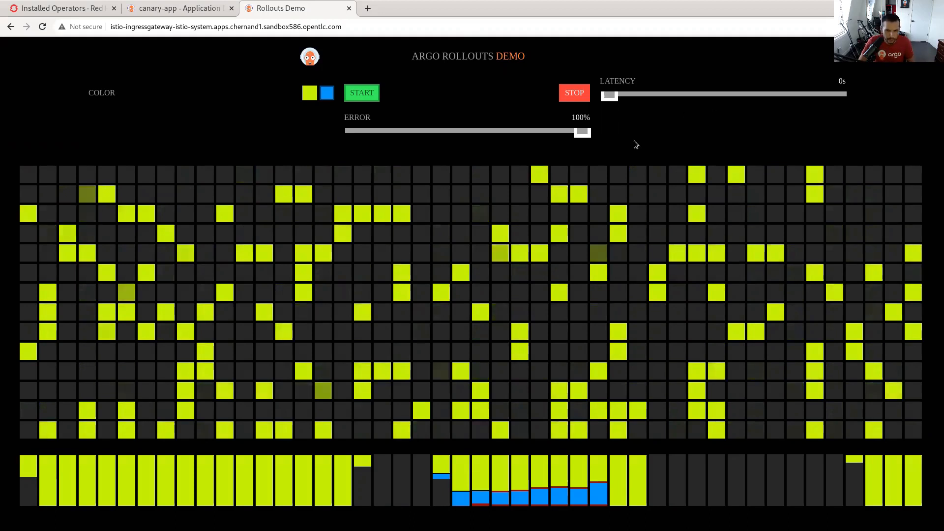
drag(582, 132, 352, 131)
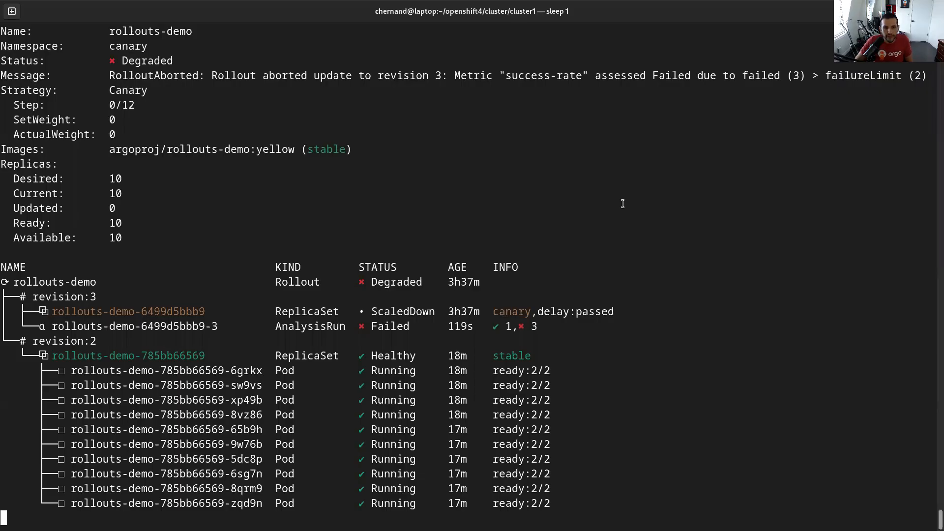
Interrupt the running watch to retry the aborted rollouts-demo rollout in the canary namespace.
key(ctrl+c)
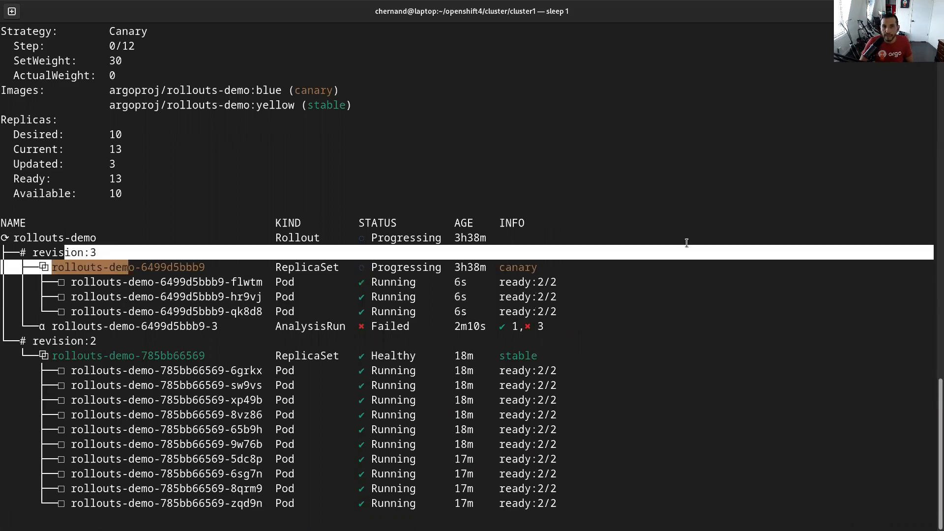
mouse_move(668, 226)
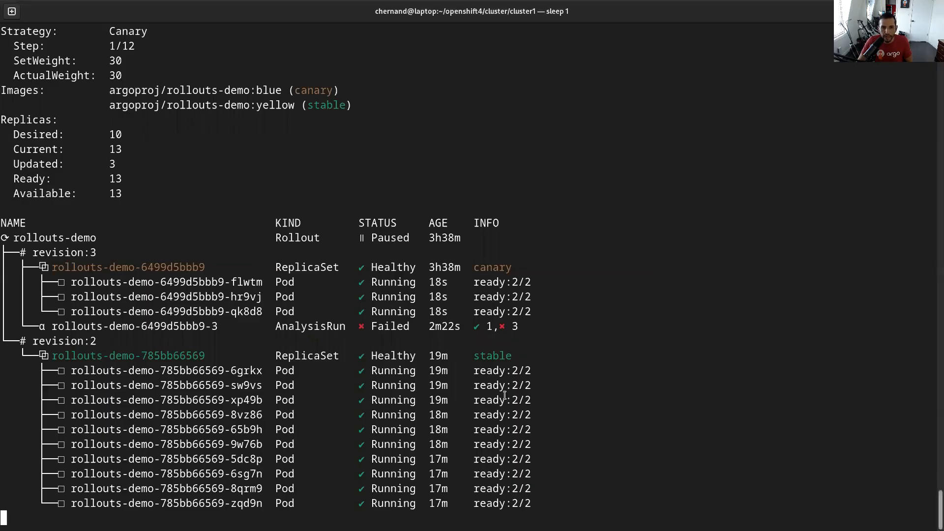
mouse_move(558, 315)
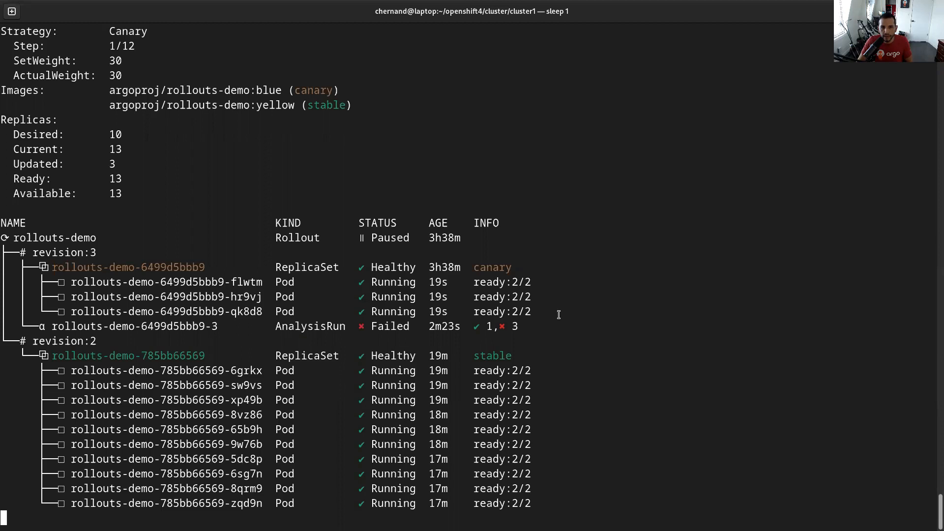